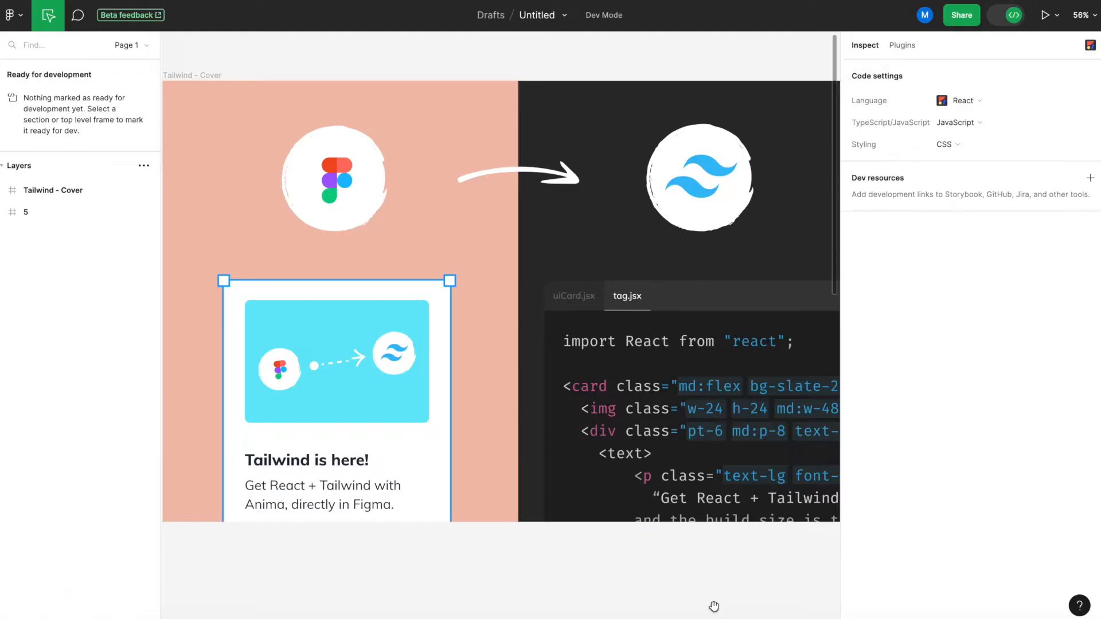
mouse_move(1015, 15)
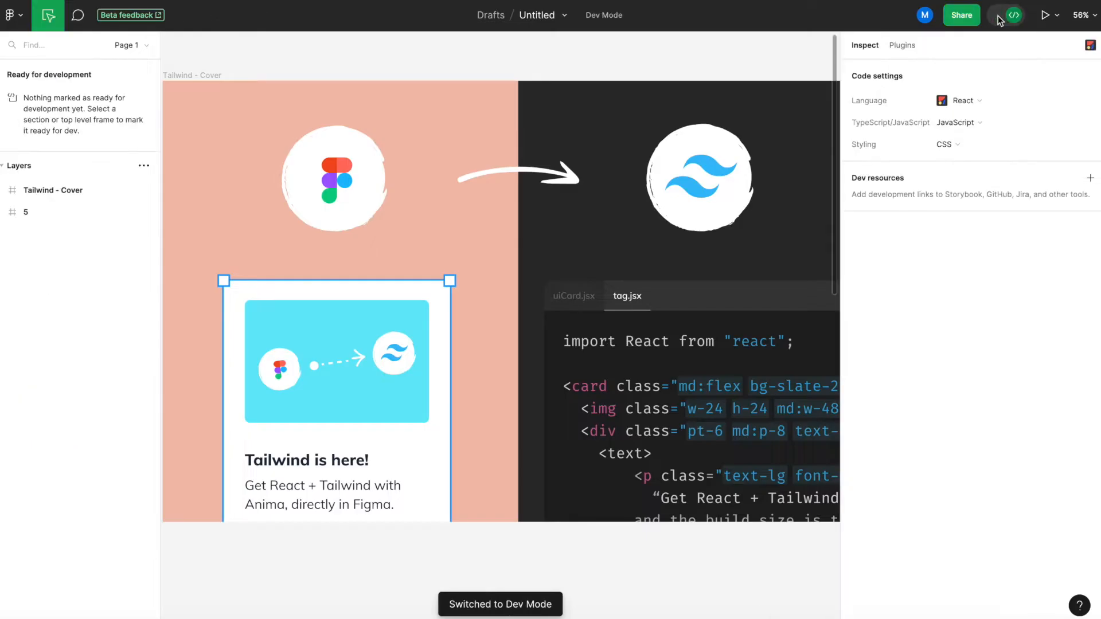
Show the plugin list in Dev Mode with Anima among recent and saved plugins.
left_click(902, 45)
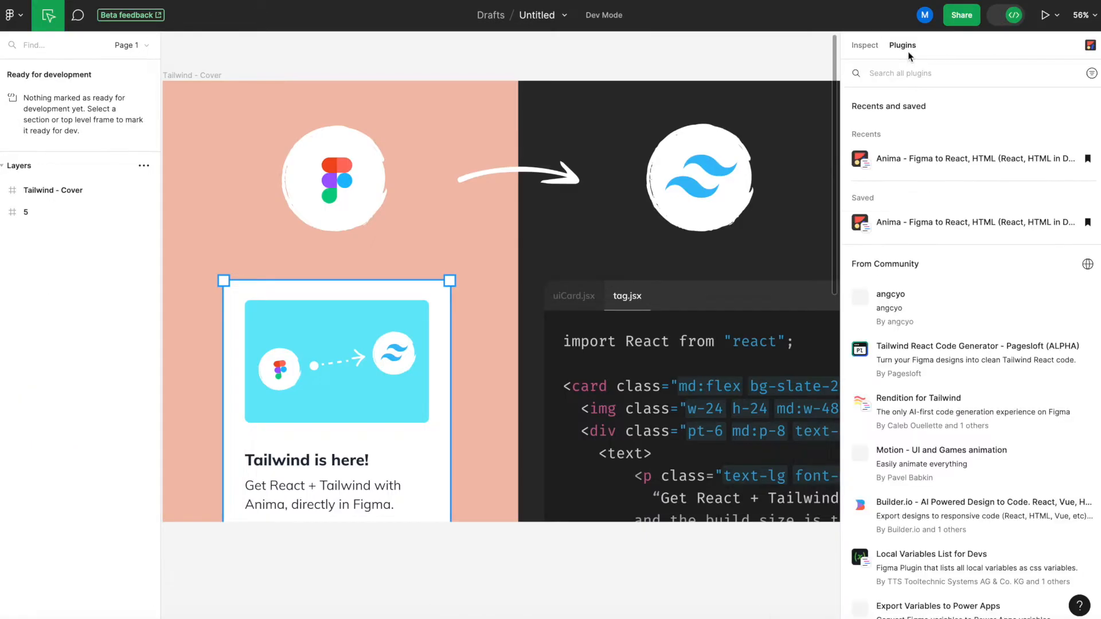
left_click(976, 158)
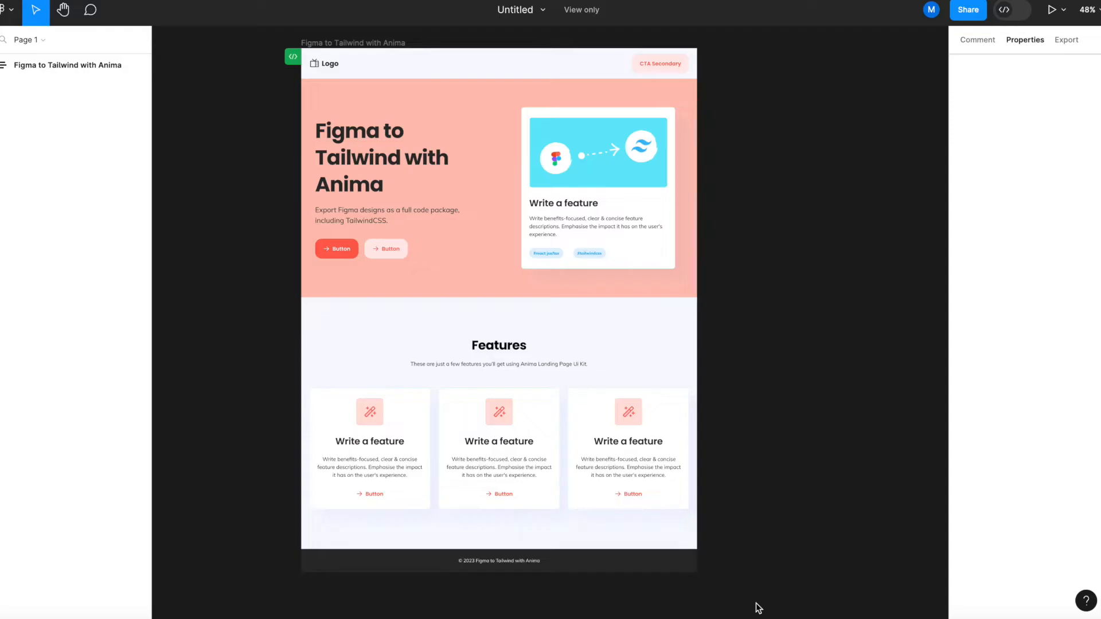
mouse_move(1003, 11)
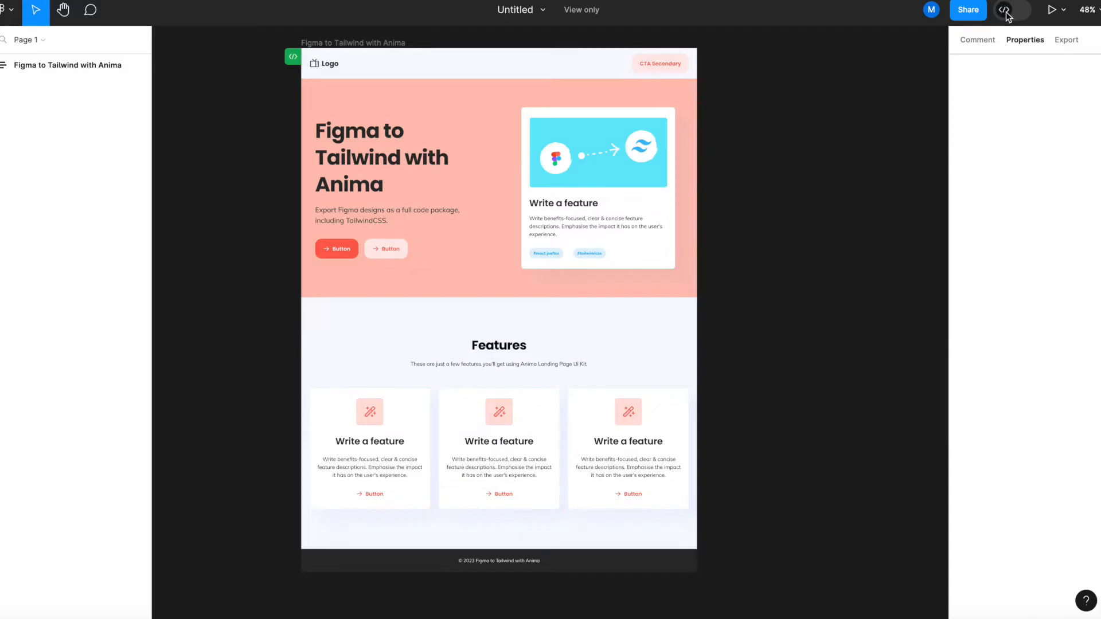
Switch the landing page file into Dev Mode and show its available plugins.
left_click(1020, 10)
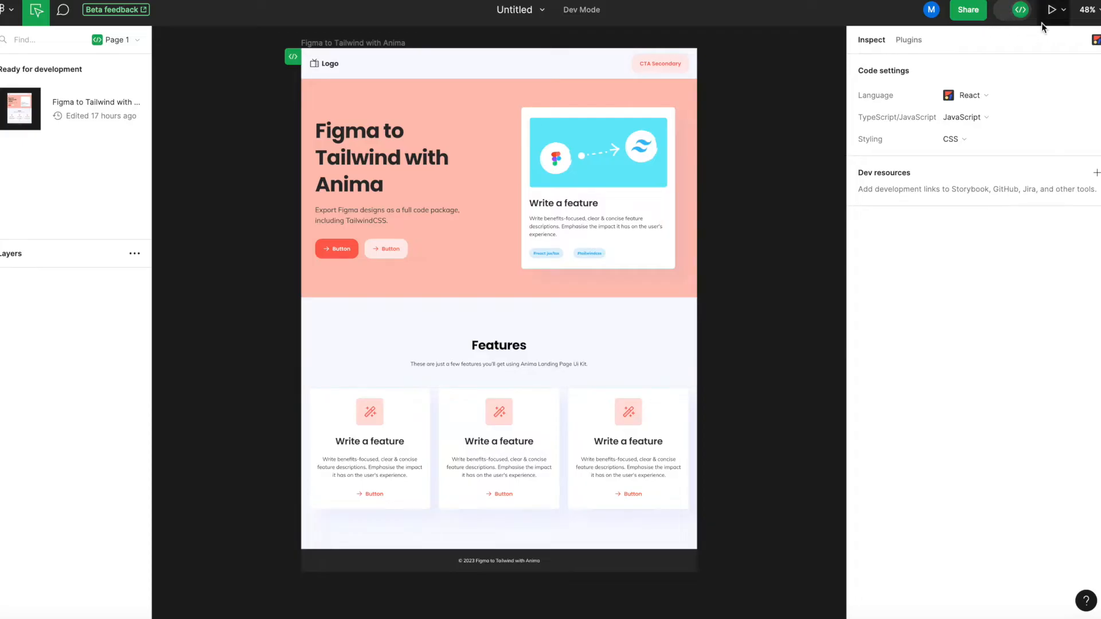
left_click(908, 39)
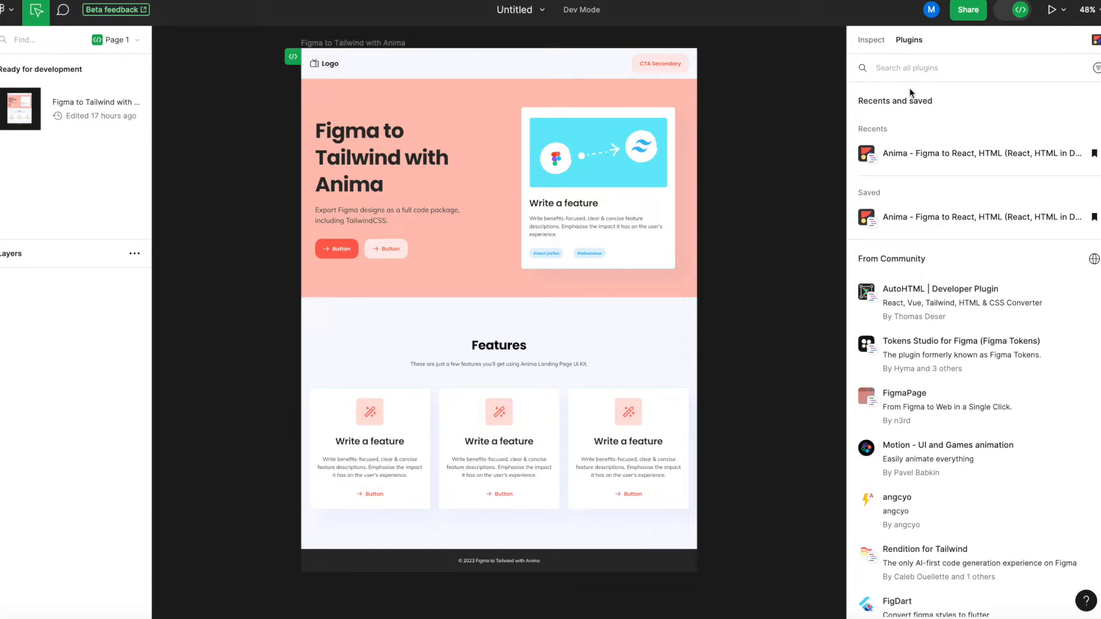
mouse_move(896, 68)
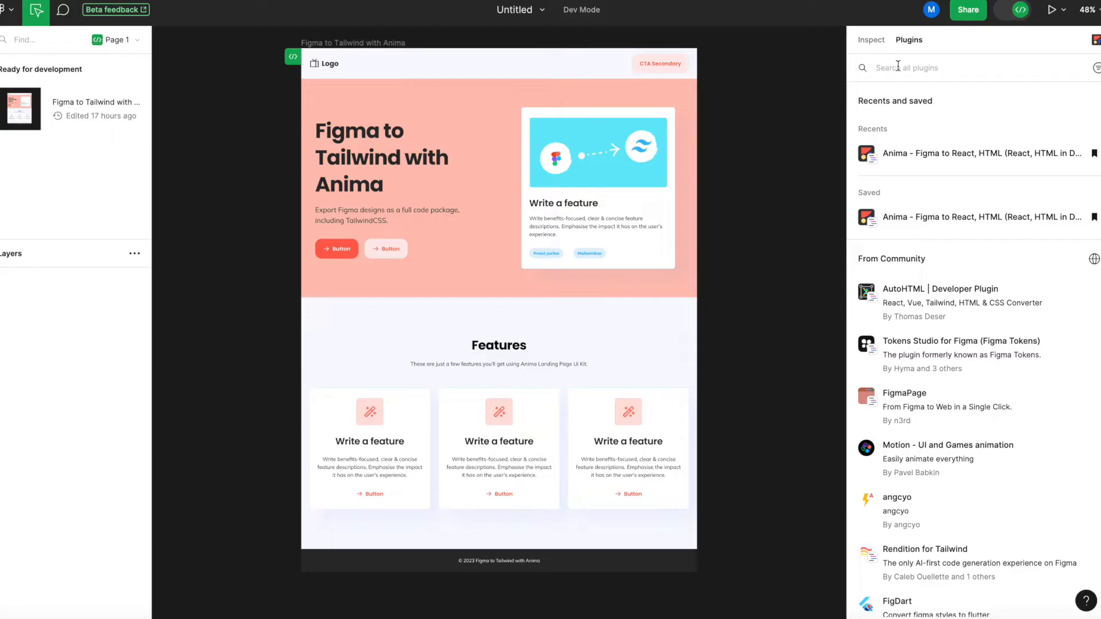
Search for 'Anim', launch the Anima plugin and pick the landing page frame.
type("Anima")
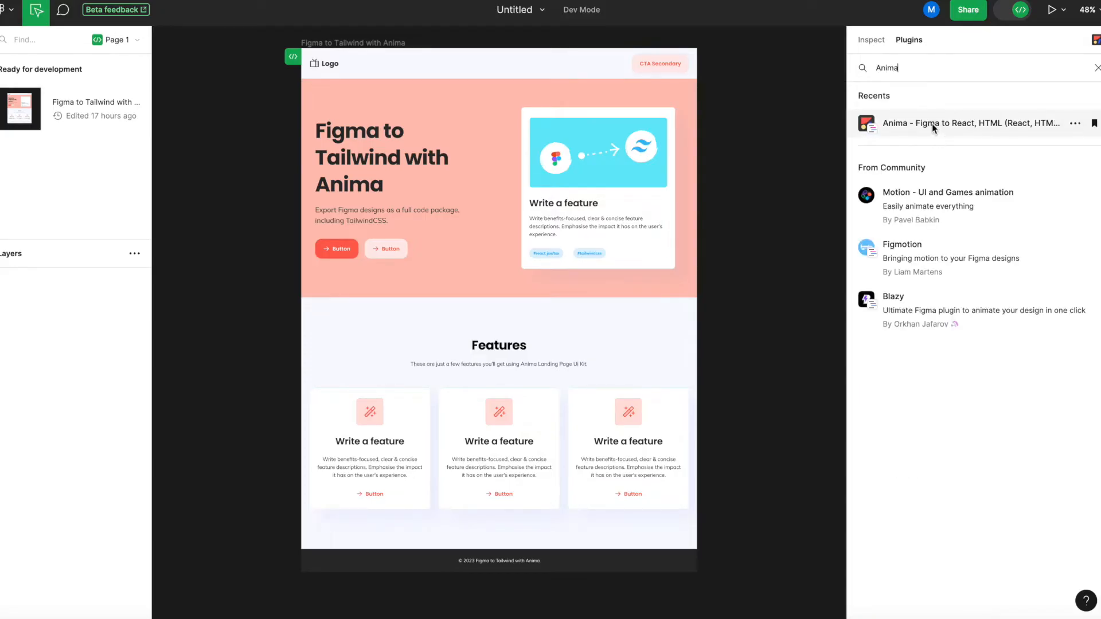
left_click(971, 123)
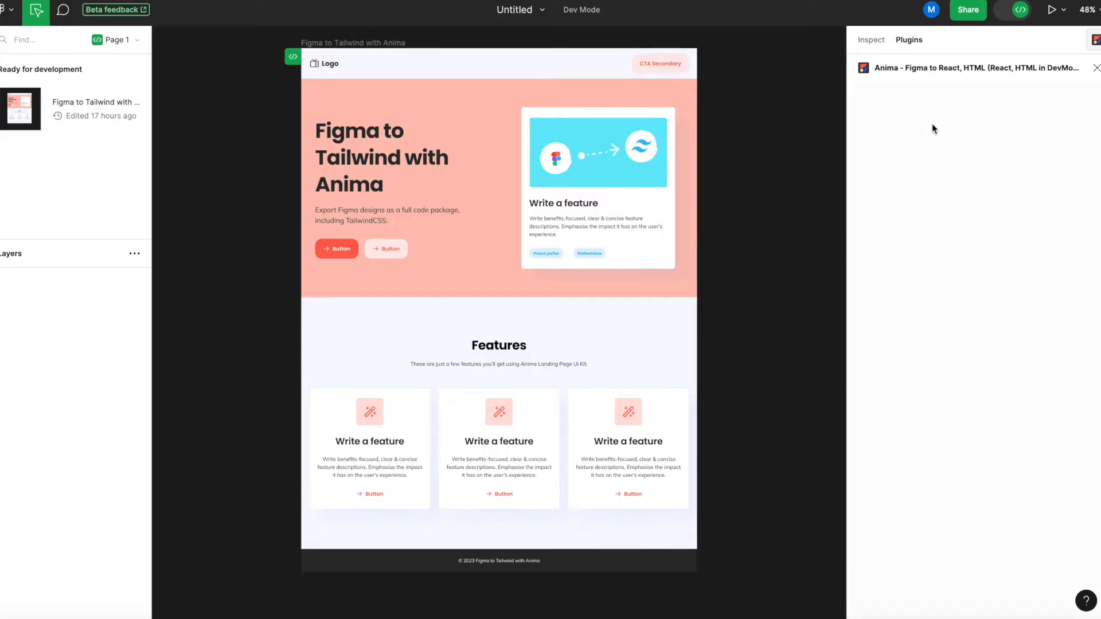
mouse_move(898, 153)
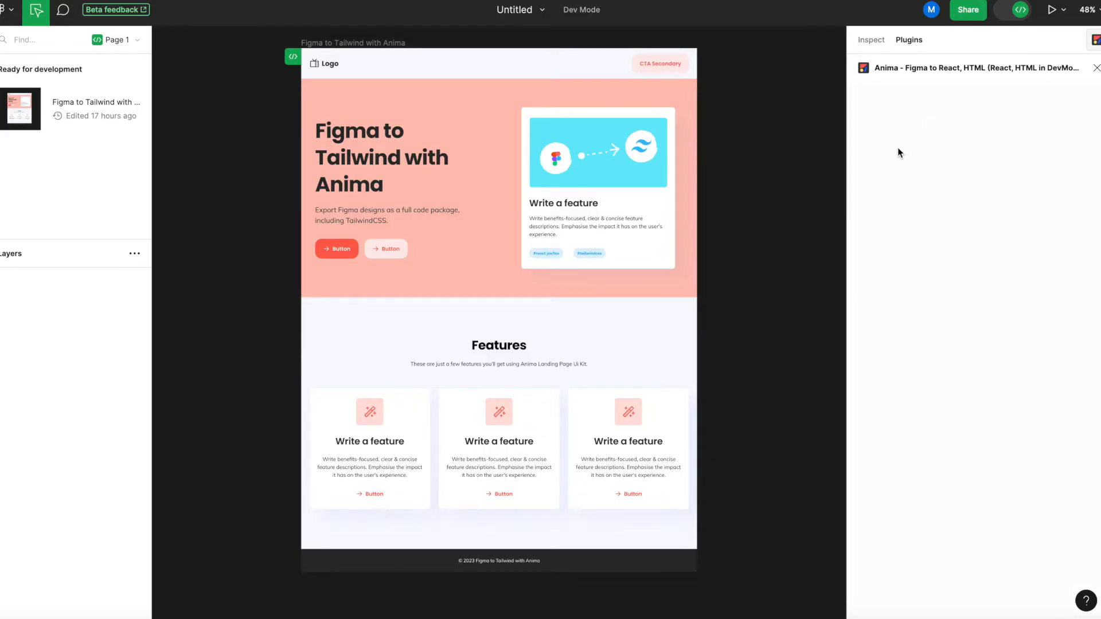
left_click(477, 84)
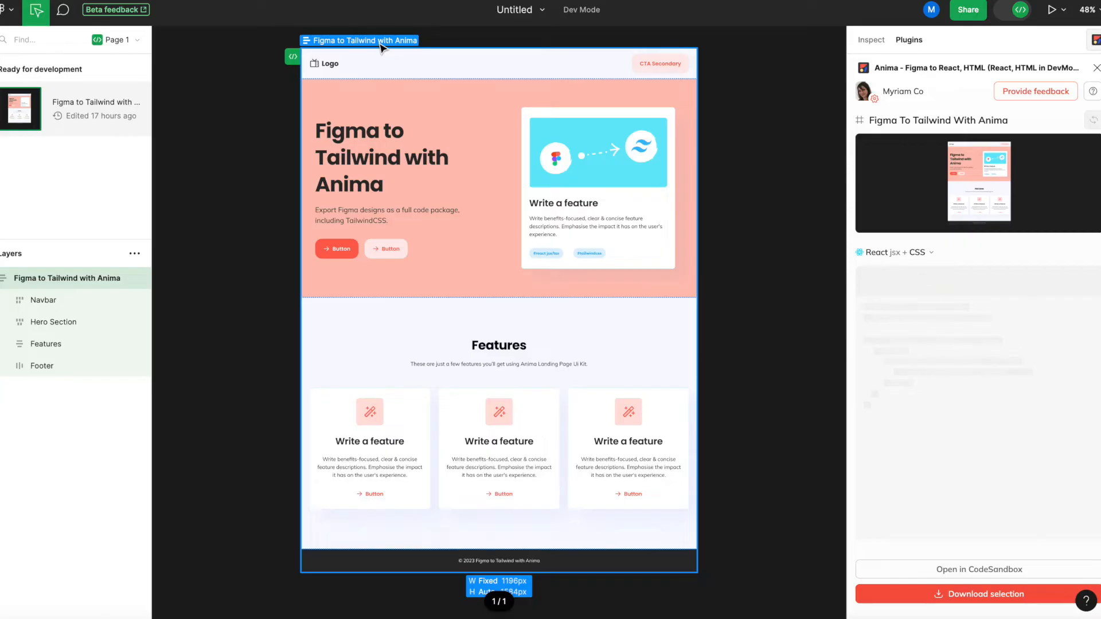
Select the whole 'Figma to Tailwind with Anima' frame so Anima generates its React code.
left_click(53, 321)
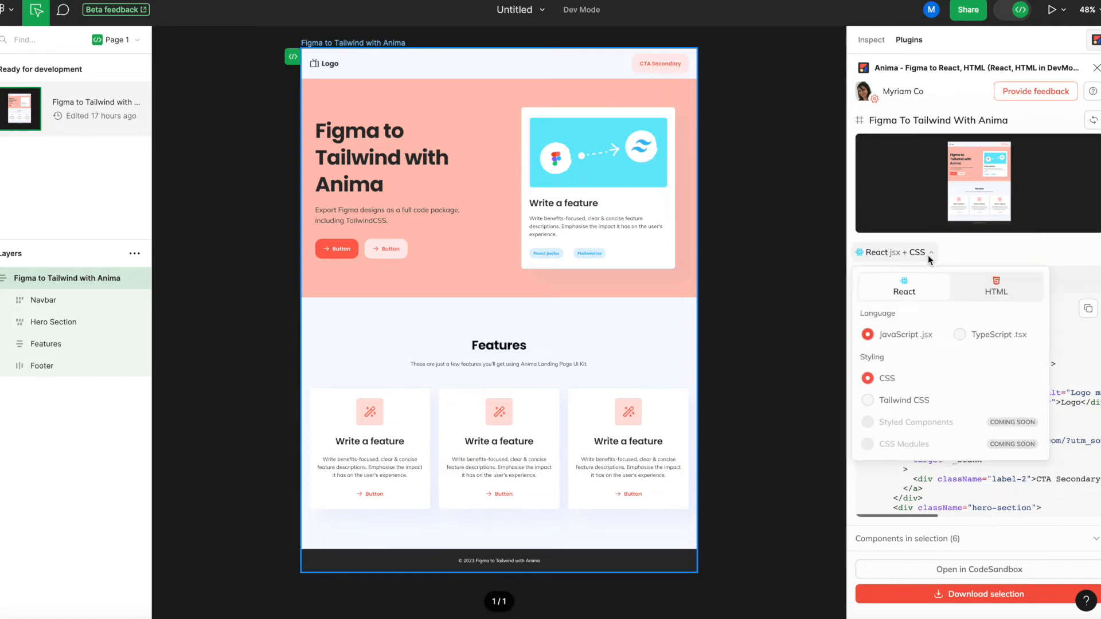
mouse_move(960, 334)
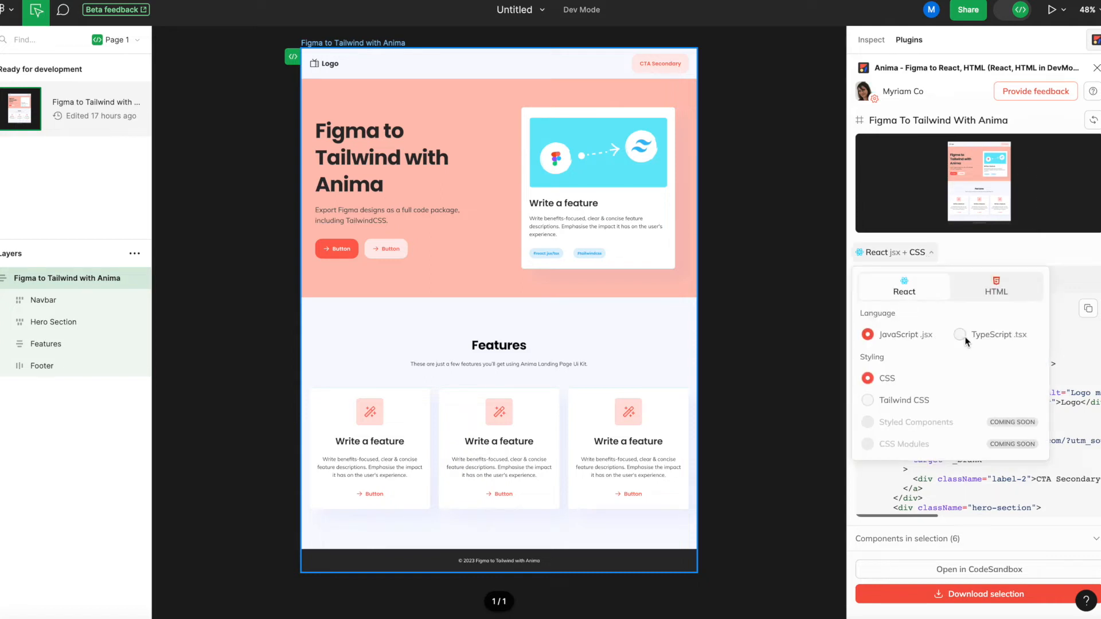
Keep JavaScript after trying TypeScript, and style the React output with Tailwind CSS.
left_click(958, 333)
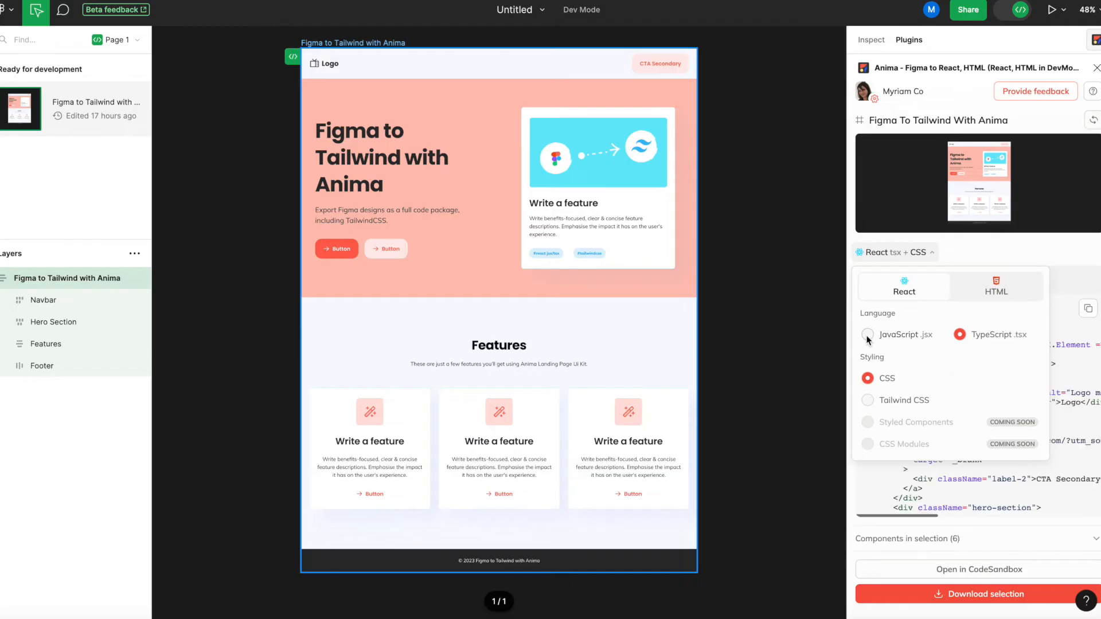
left_click(868, 334)
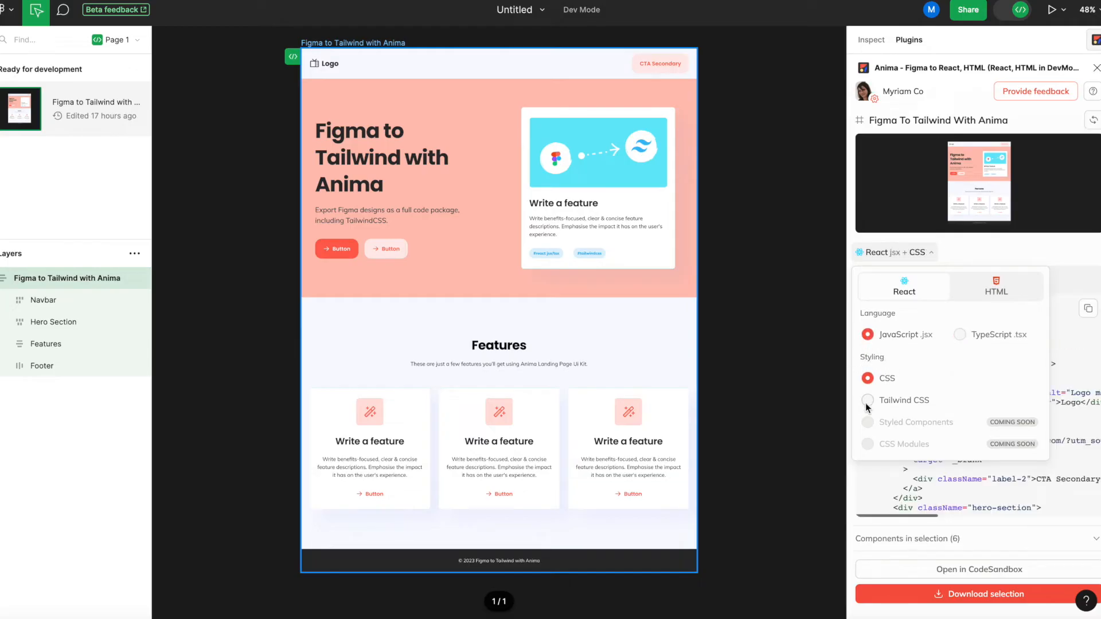
left_click(867, 400)
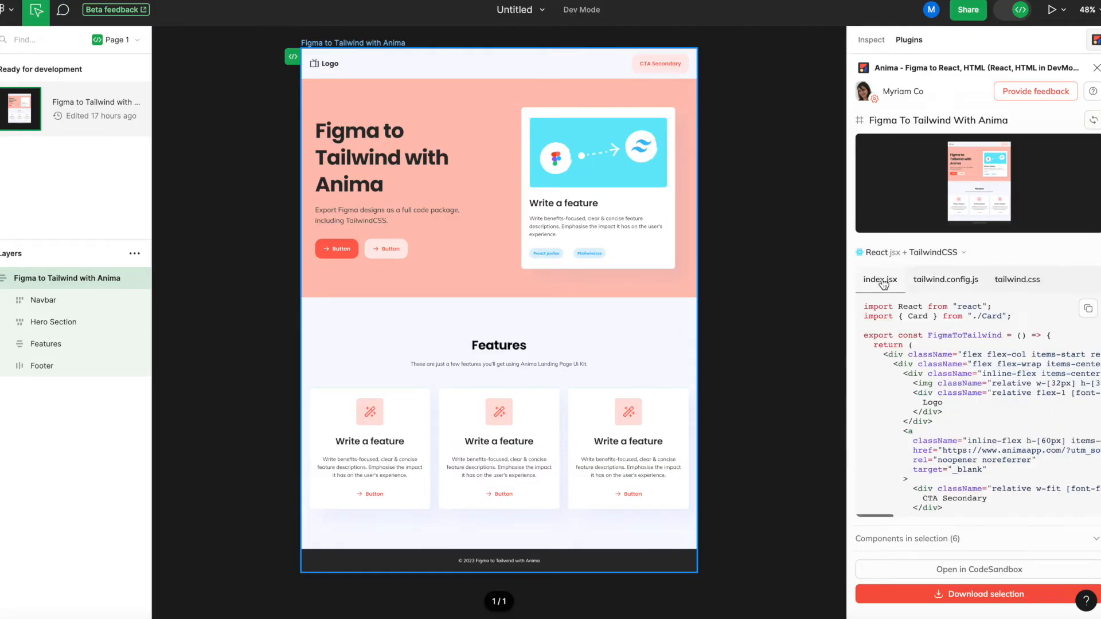
mouse_move(940, 568)
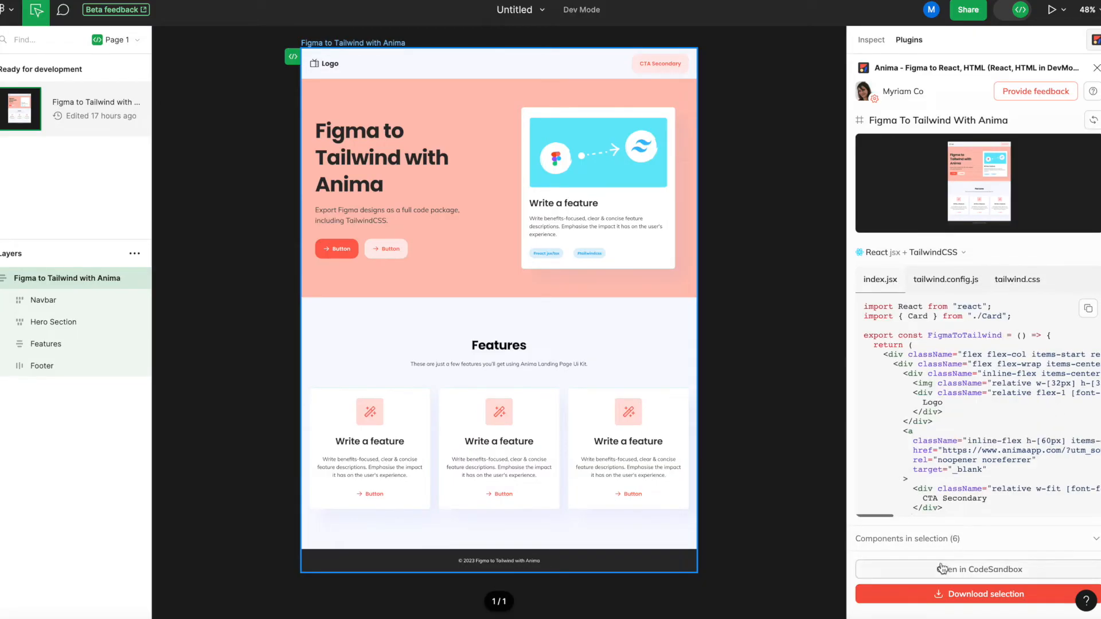
mouse_move(968, 477)
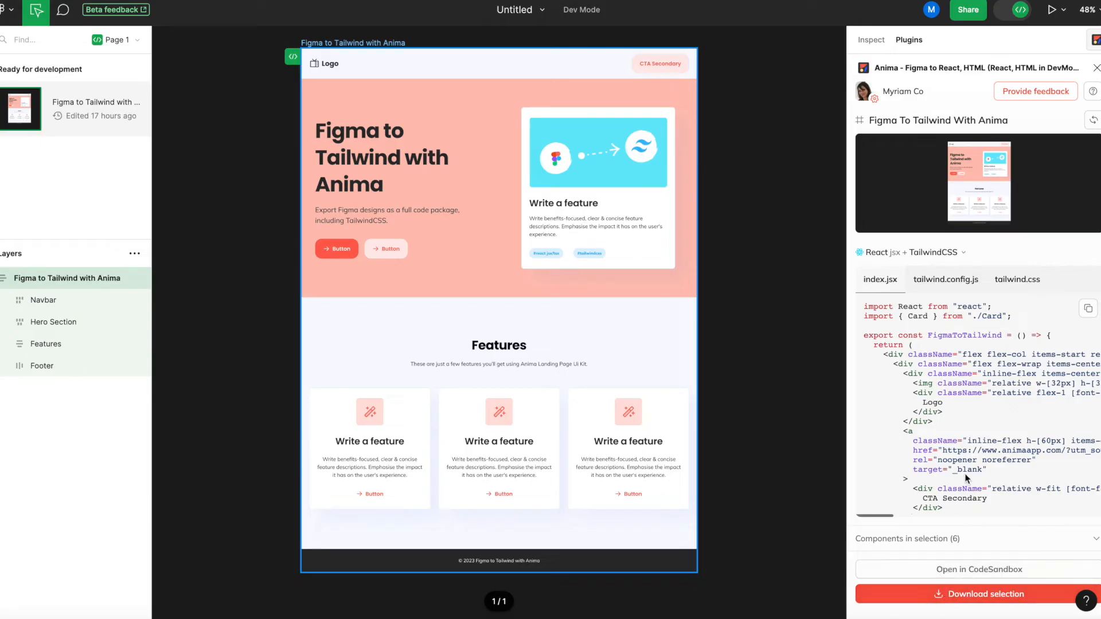
scroll("down", 3)
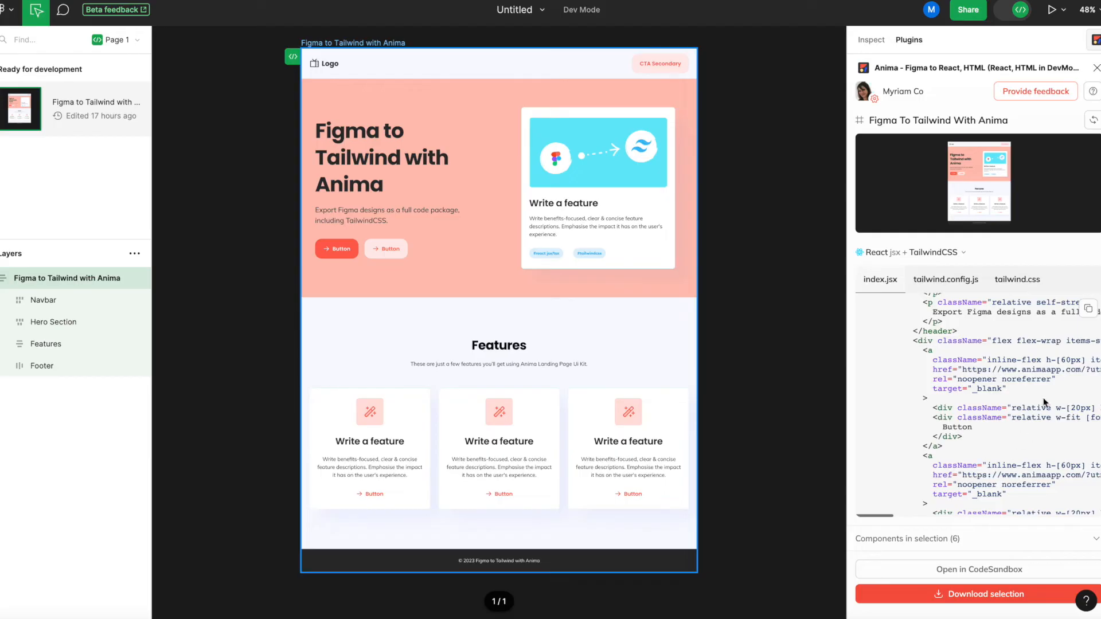
mouse_move(1088, 312)
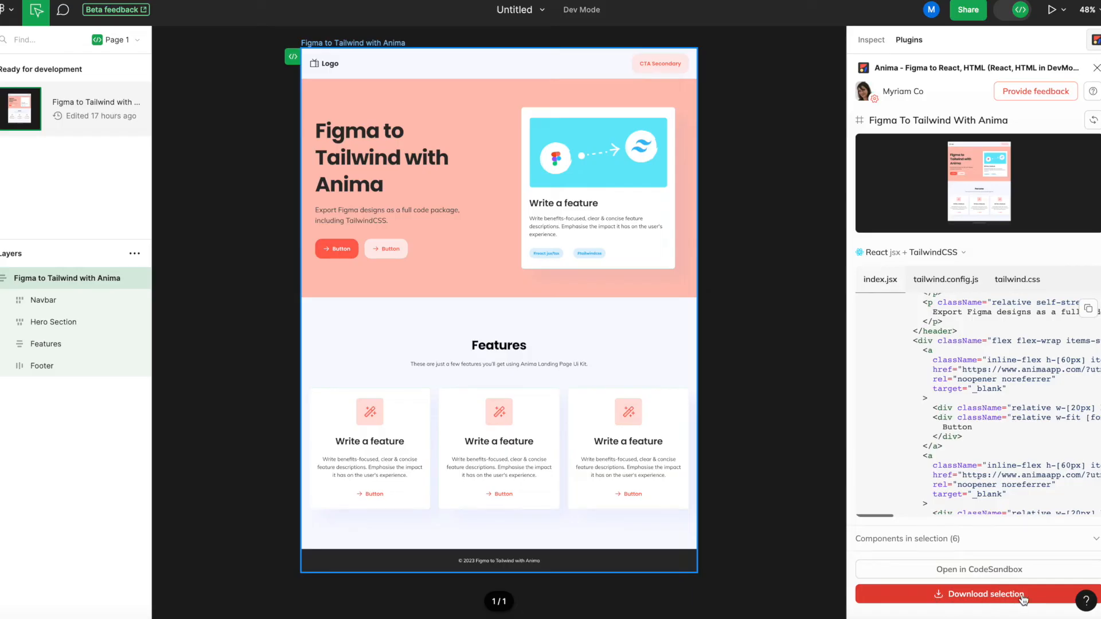
mouse_move(975, 570)
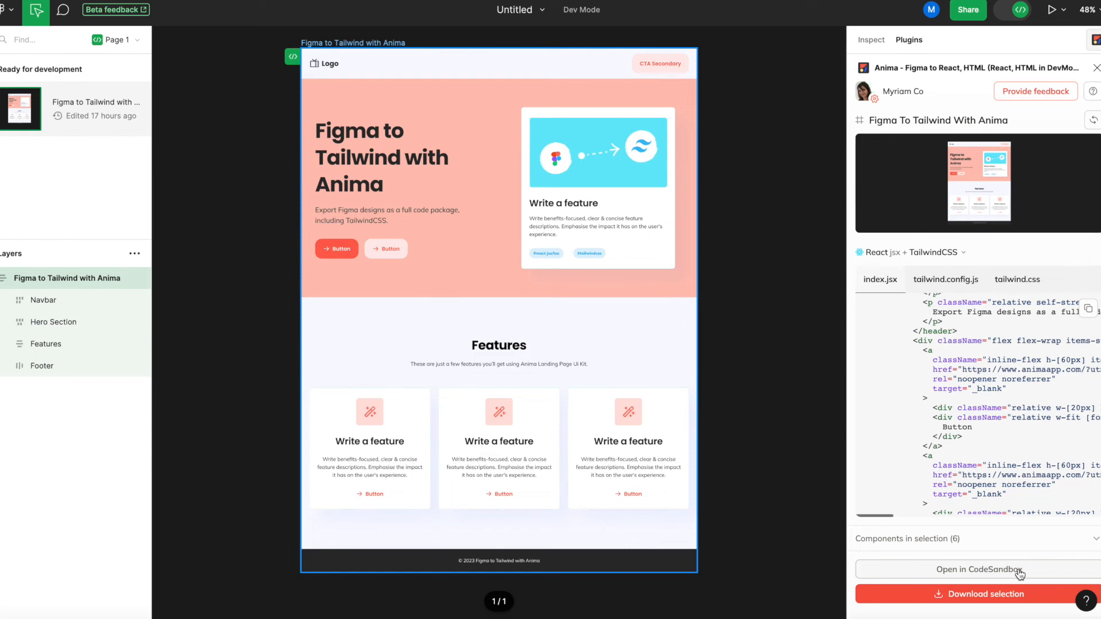
Send the anima-project to CodeSandbox and view its tailwind.css stylesheet.
left_click(974, 570)
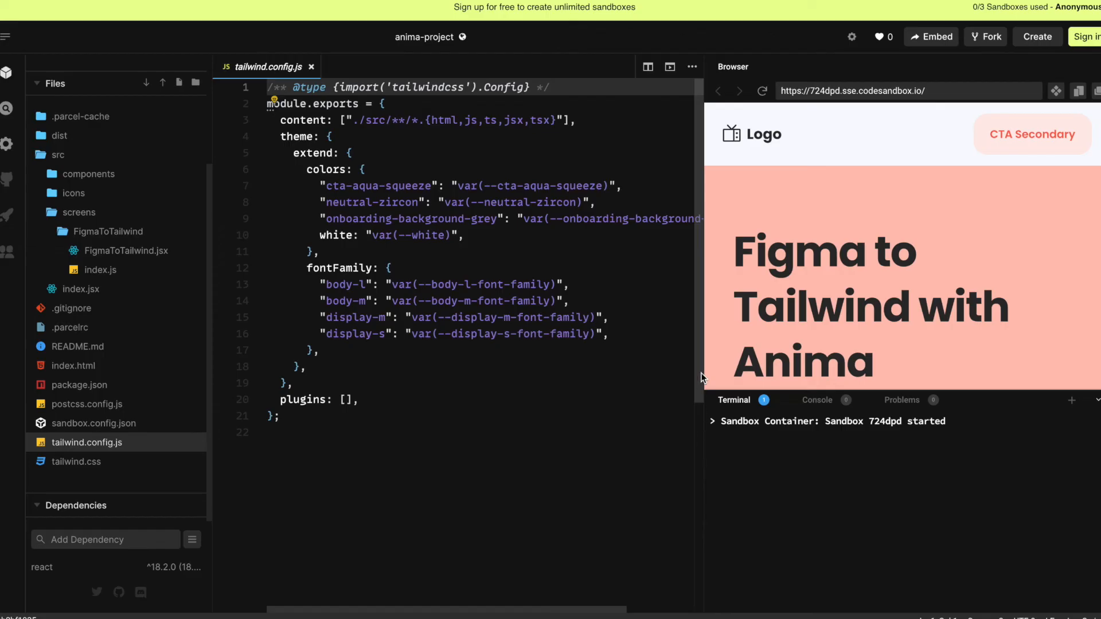
mouse_move(699, 351)
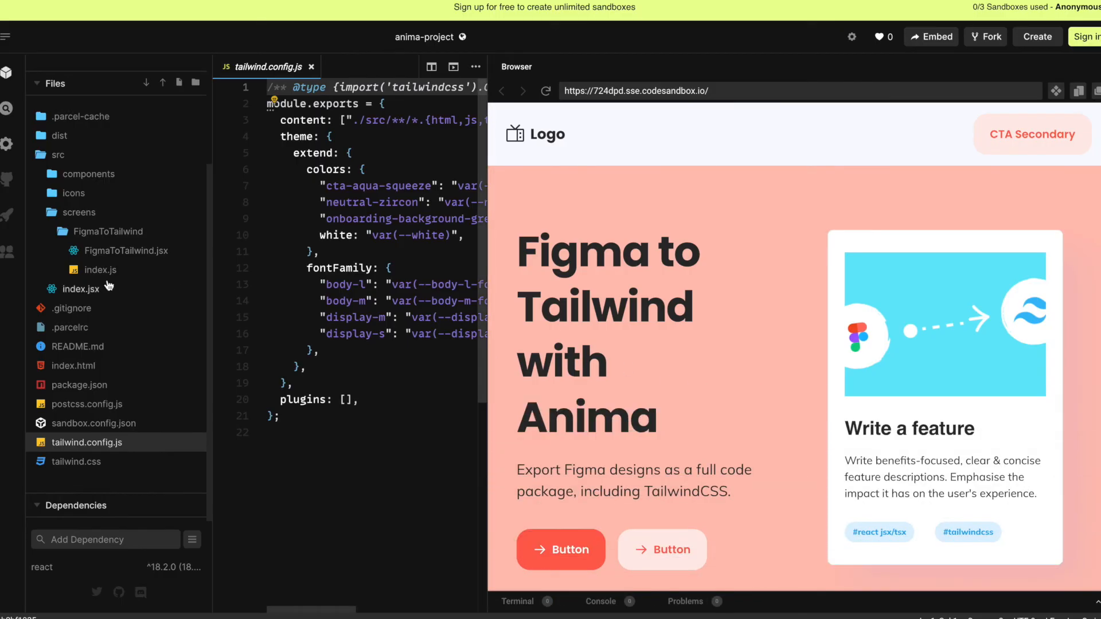
left_click(77, 461)
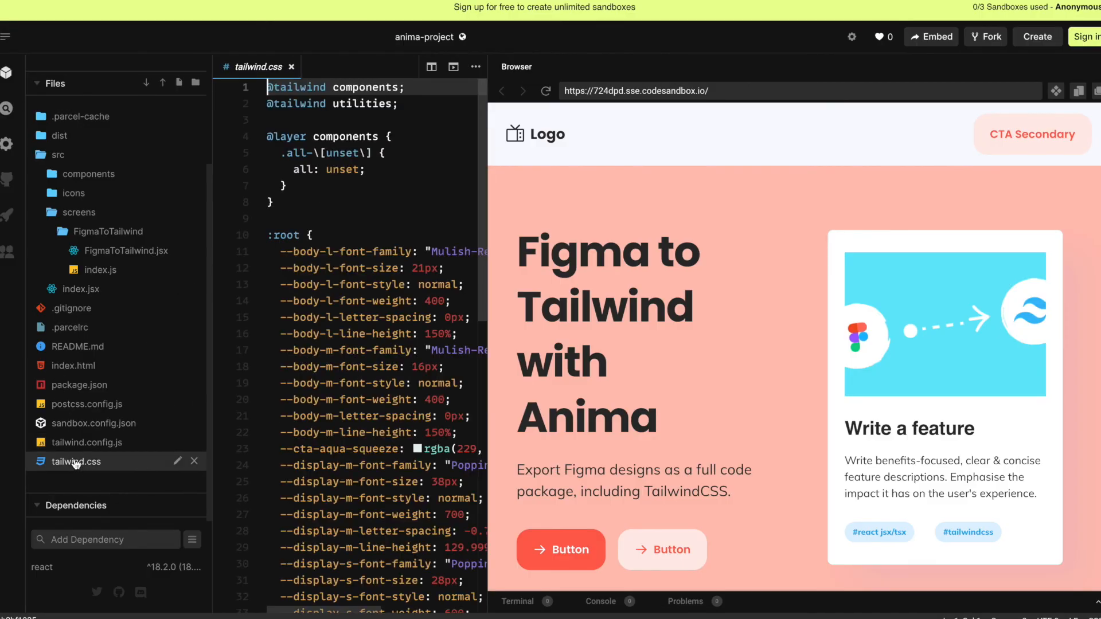